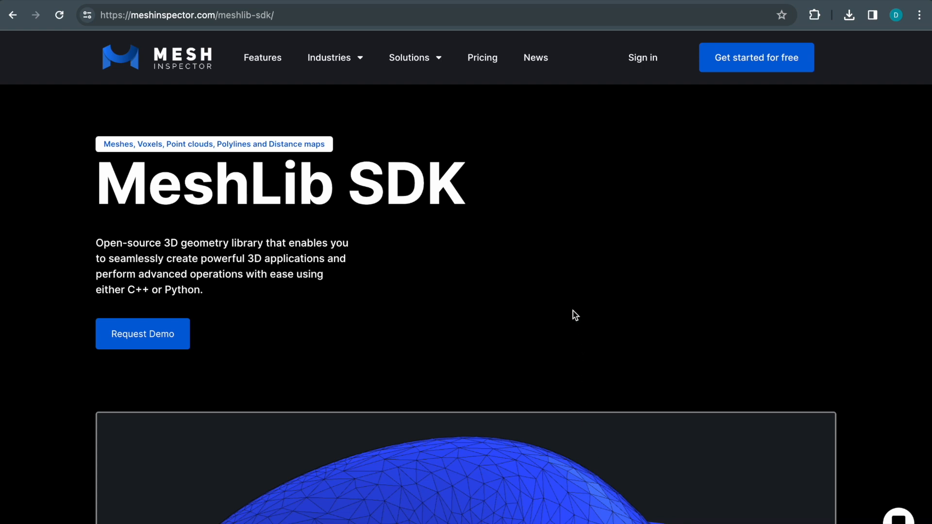
Browse the MeshLib comparison page through the decimation quality and Boolean operations comparisons.
{"action": "scroll", "scroll_direction": "down", "scroll_amount": 3}
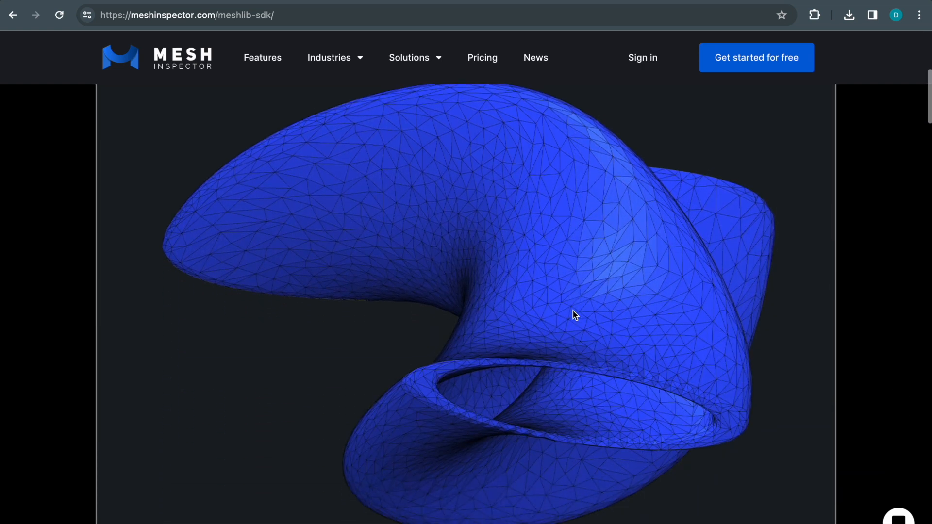
{"action": "scroll", "scroll_direction": "down", "scroll_amount": 3}
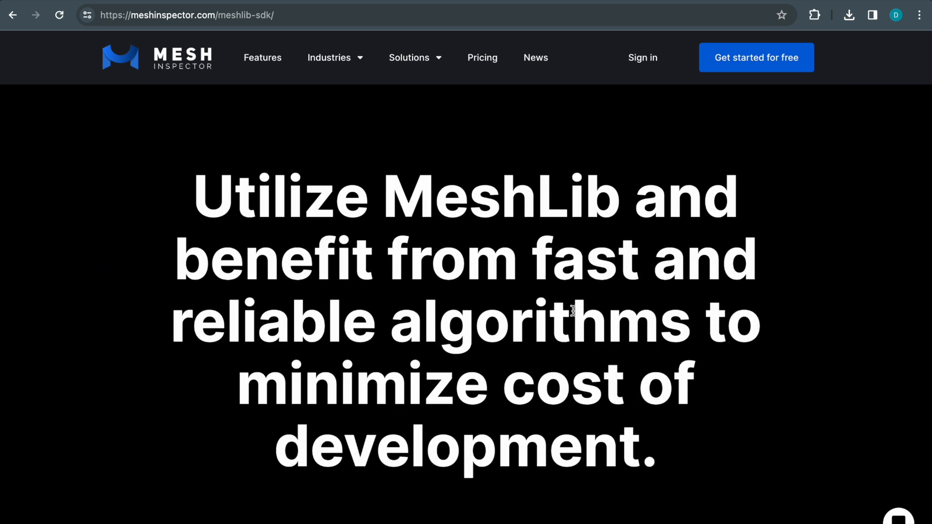
{"action": "scroll", "scroll_direction": "down", "scroll_amount": 3}
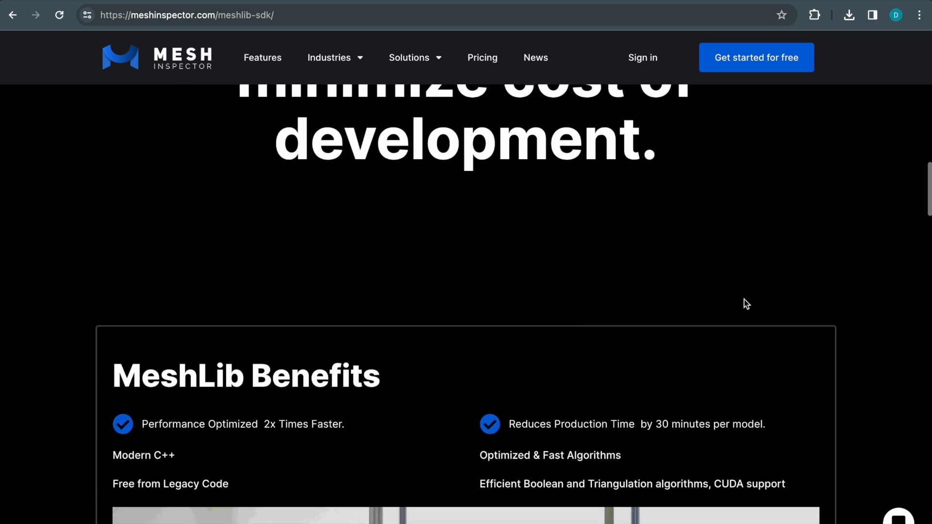
{"action": "scroll", "scroll_direction": "down", "scroll_amount": 3}
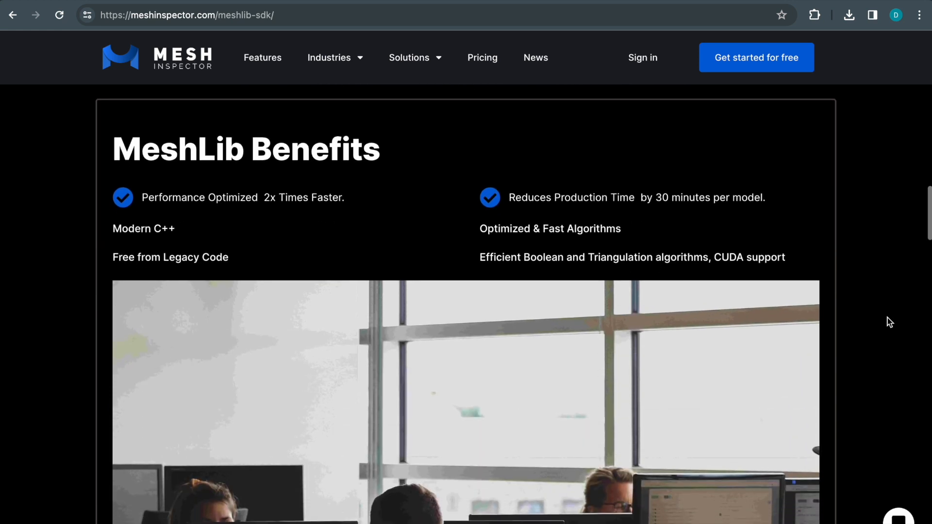
{"action": "scroll", "scroll_direction": "down", "scroll_amount": 3}
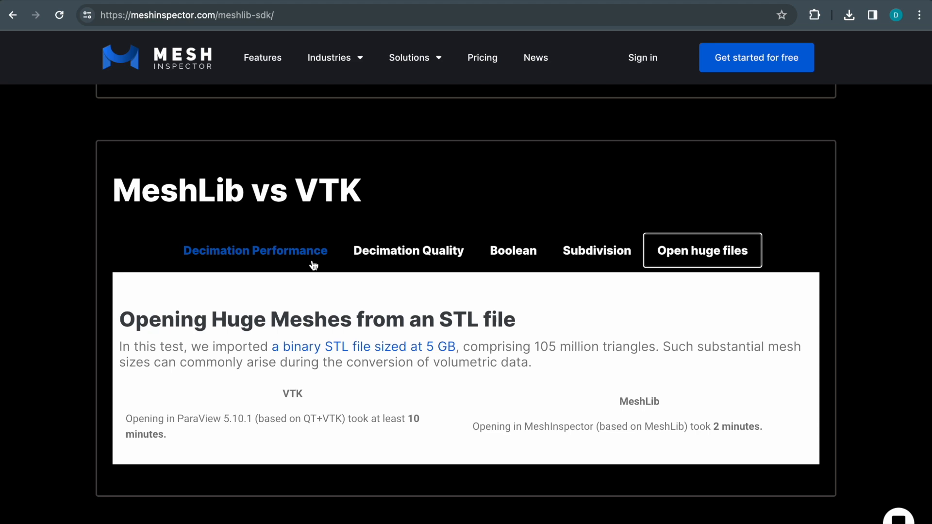
{"action": "left_click", "coordinate": [255, 249]}
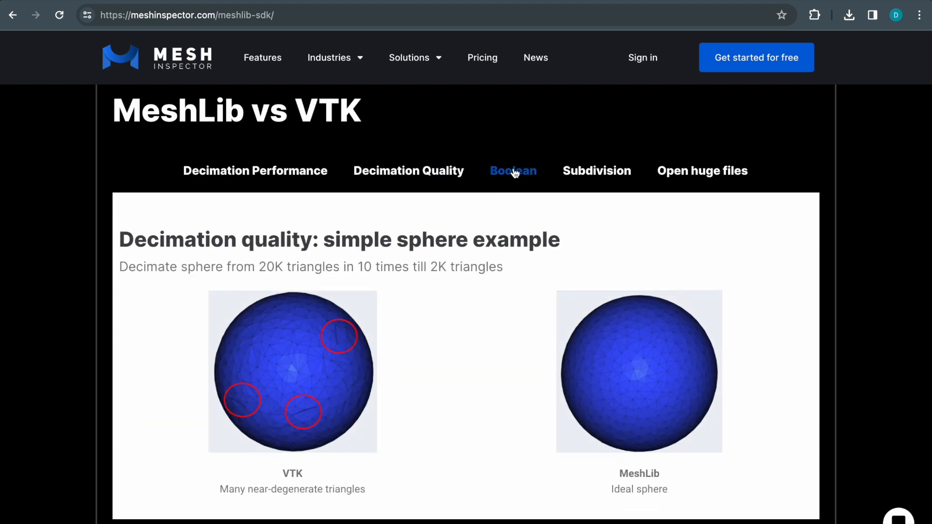
{"action": "left_click", "coordinate": [512, 170]}
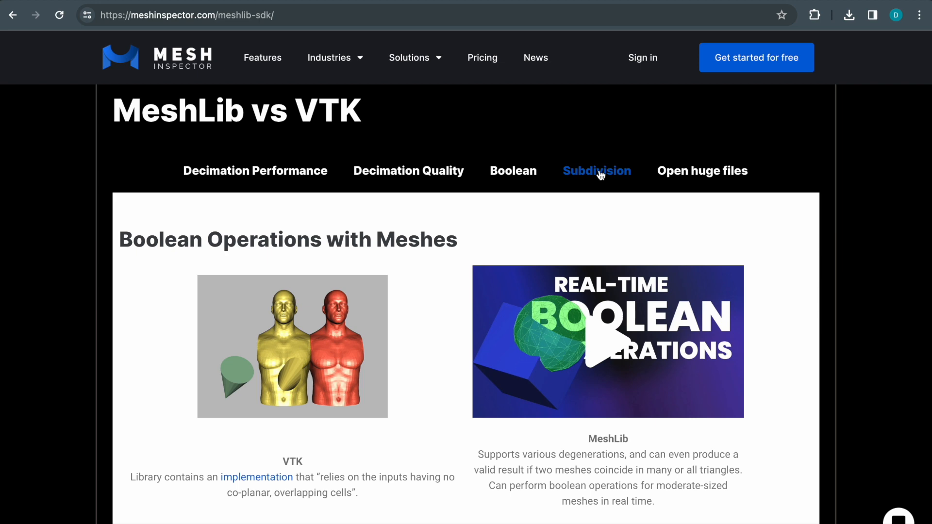
{"action": "left_click", "coordinate": [702, 171]}
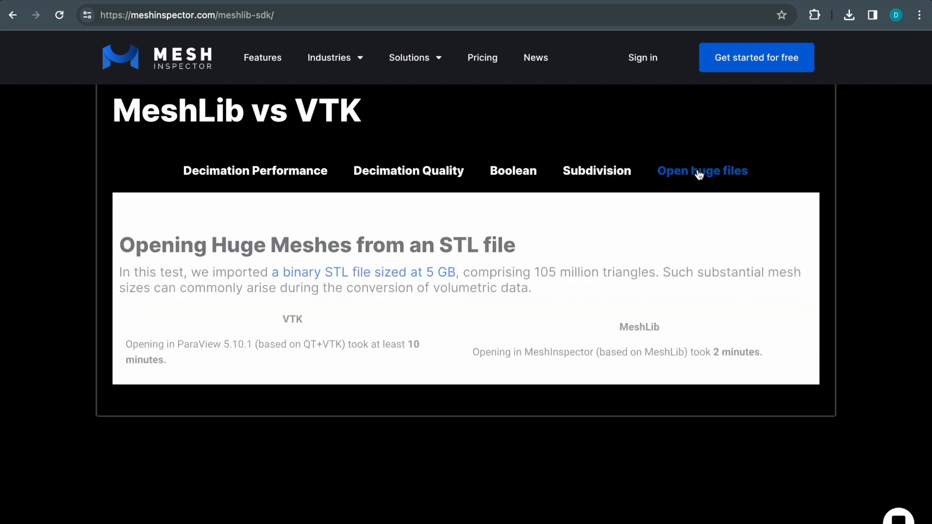
{"action": "scroll", "scroll_direction": "down", "scroll_amount": 3}
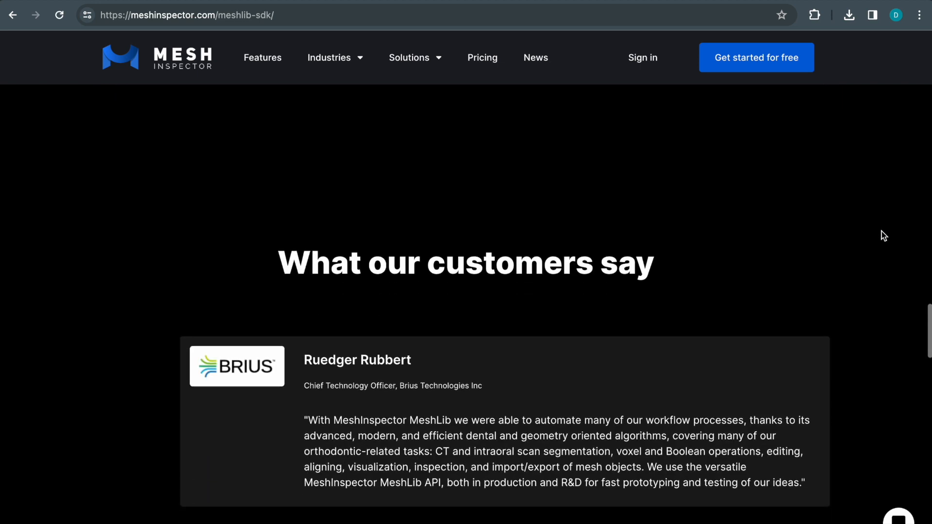
{"action": "scroll", "scroll_direction": "down", "scroll_amount": 3}
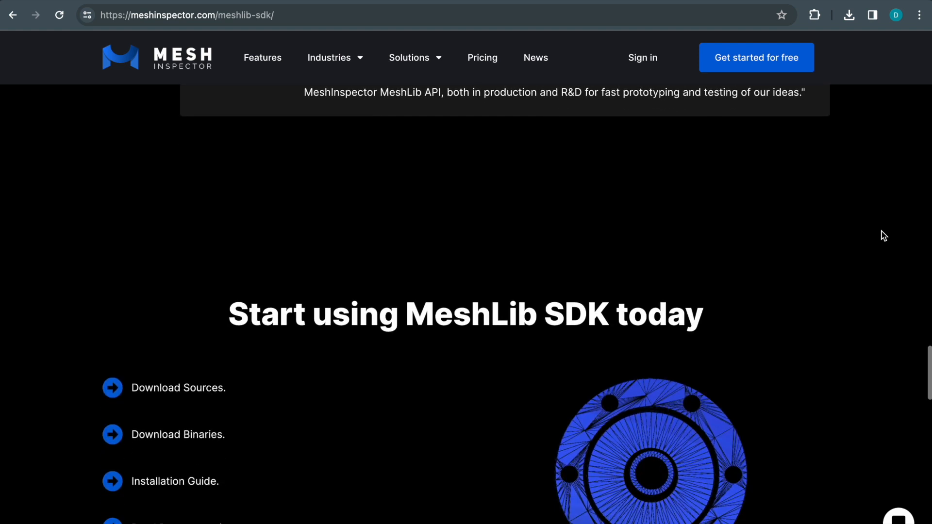
{"action": "scroll", "scroll_direction": "down", "scroll_amount": 3}
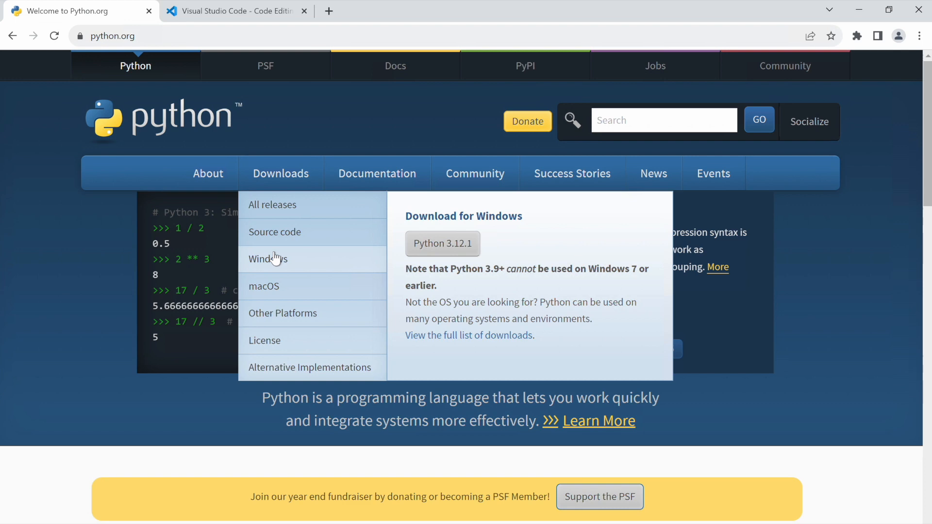
From the Python Windows releases page, download the Python 3.12.0 64-bit installer.
{"action": "left_click", "coordinate": [267, 258]}
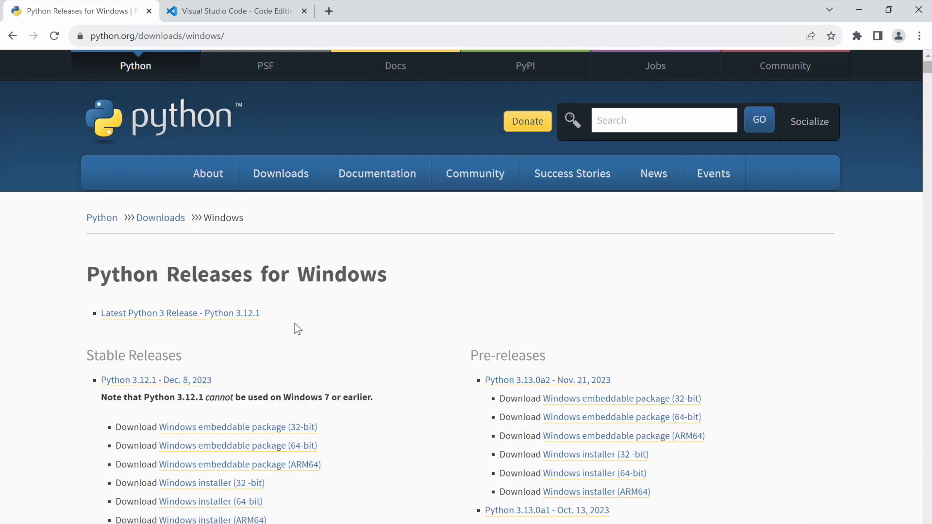
{"action": "scroll", "scroll_direction": "down", "scroll_amount": 3}
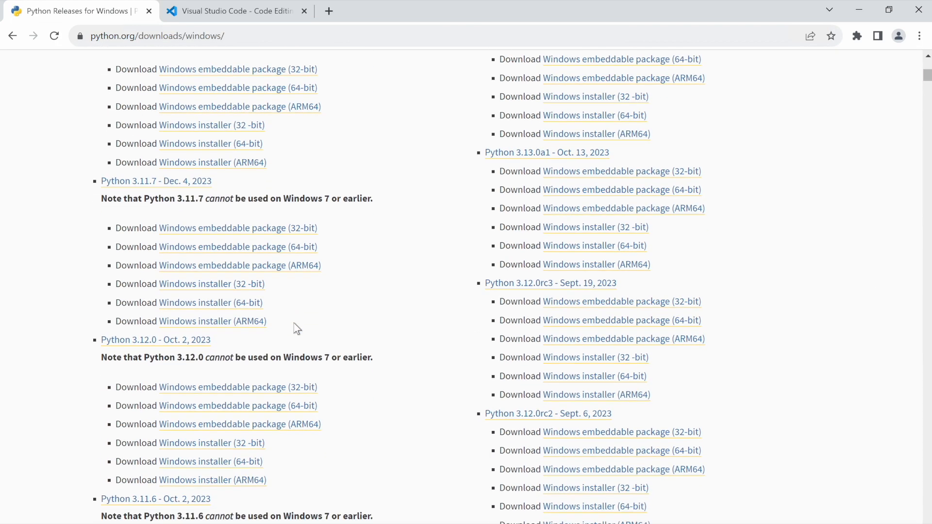
{"action": "scroll", "scroll_direction": "down", "scroll_amount": 3}
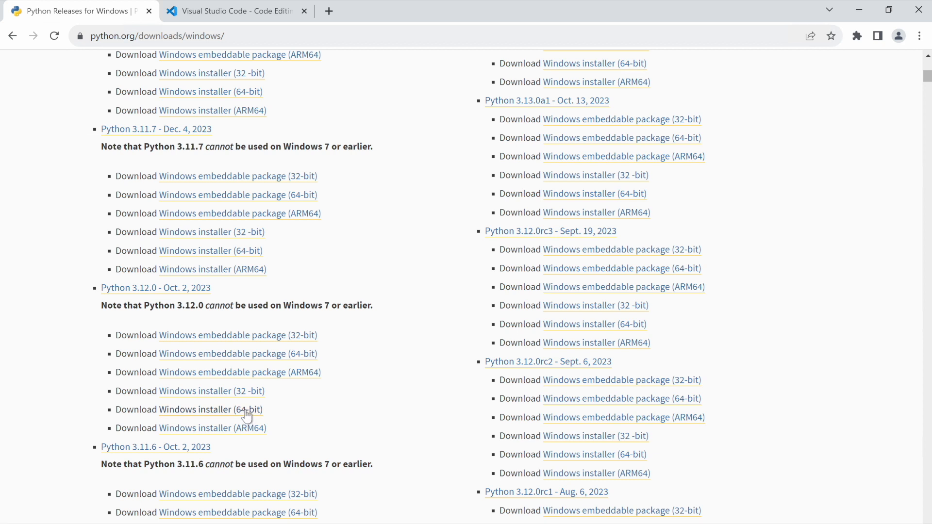
{"action": "left_click", "coordinate": [210, 410]}
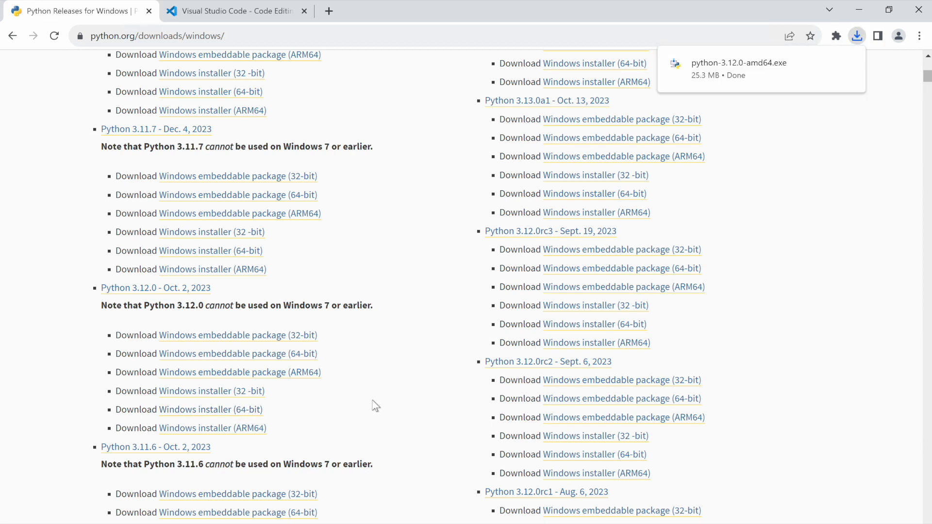
{"action": "left_click", "coordinate": [232, 10]}
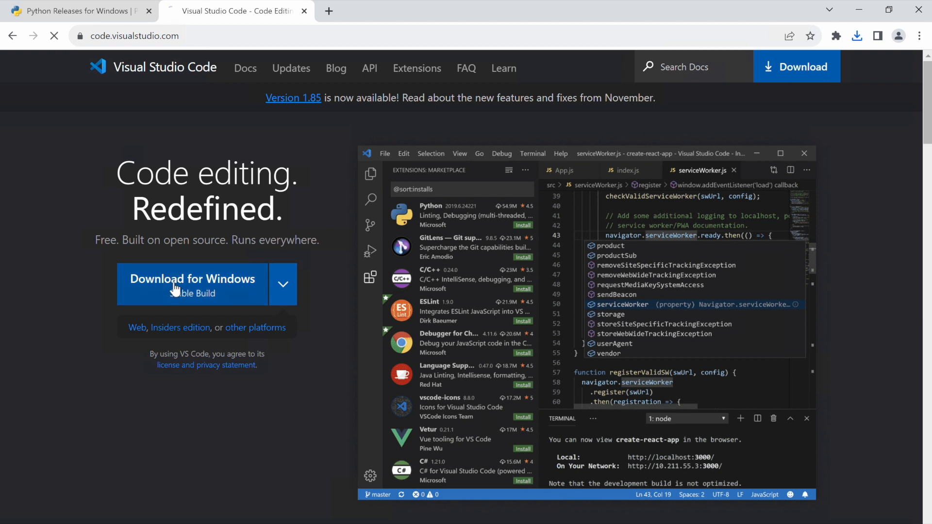
Download the stable Windows build of VS Code from code.visualstudio.com.
{"action": "left_click", "coordinate": [192, 279]}
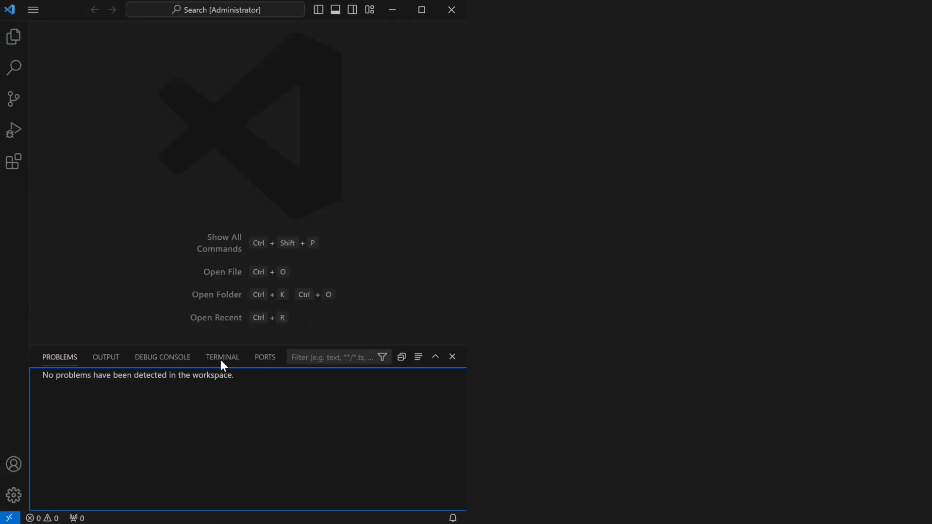
Run 'py -3 -m pip install meshlib' in the integrated terminal.
{"action": "left_click", "coordinate": [222, 357]}
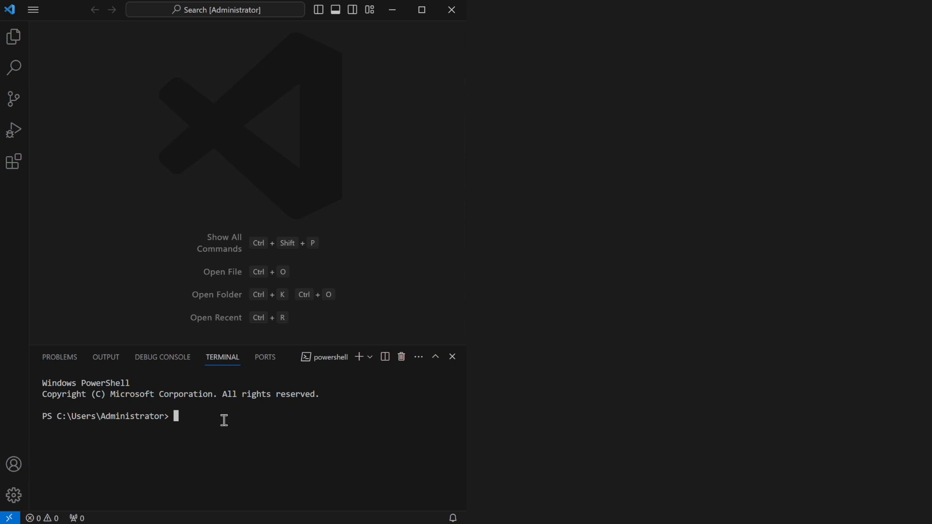
{"action": "type", "text": "py -3"}
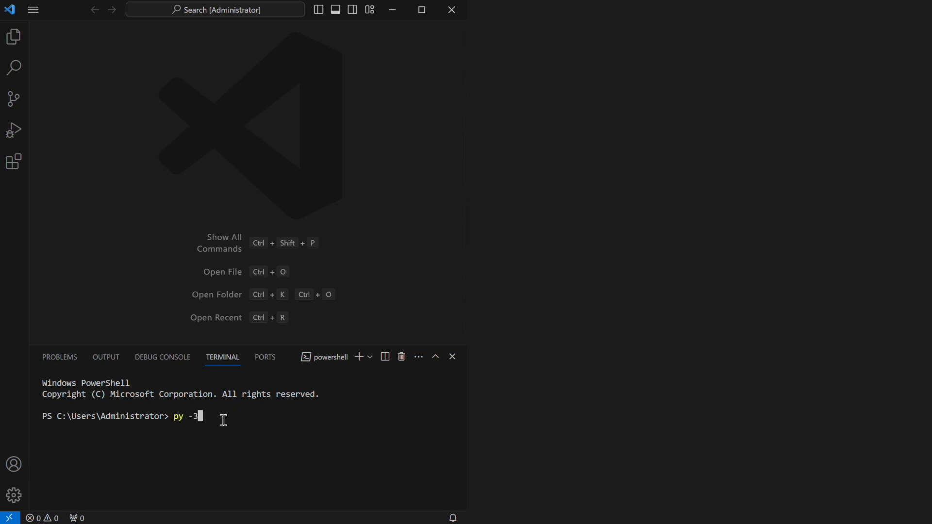
{"action": "type", "text": "-m pip install mes"}
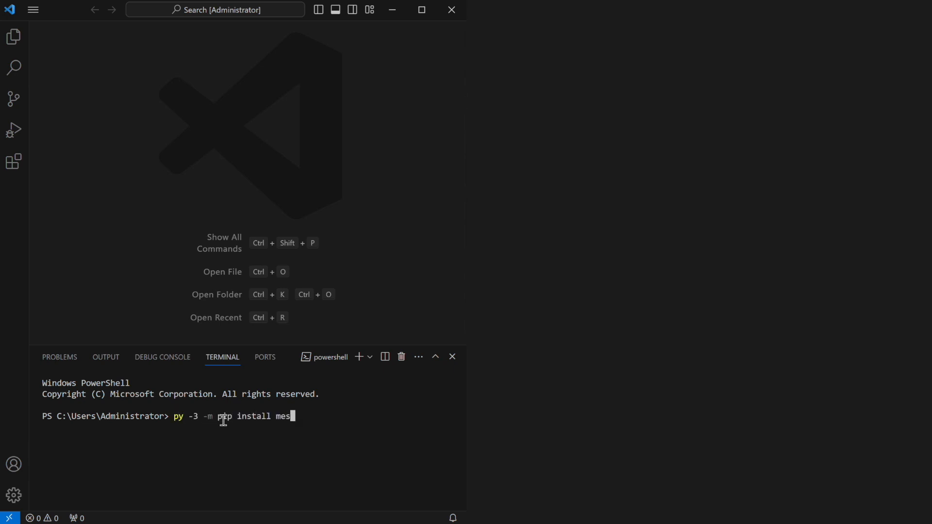
{"action": "key", "text": "Return"}
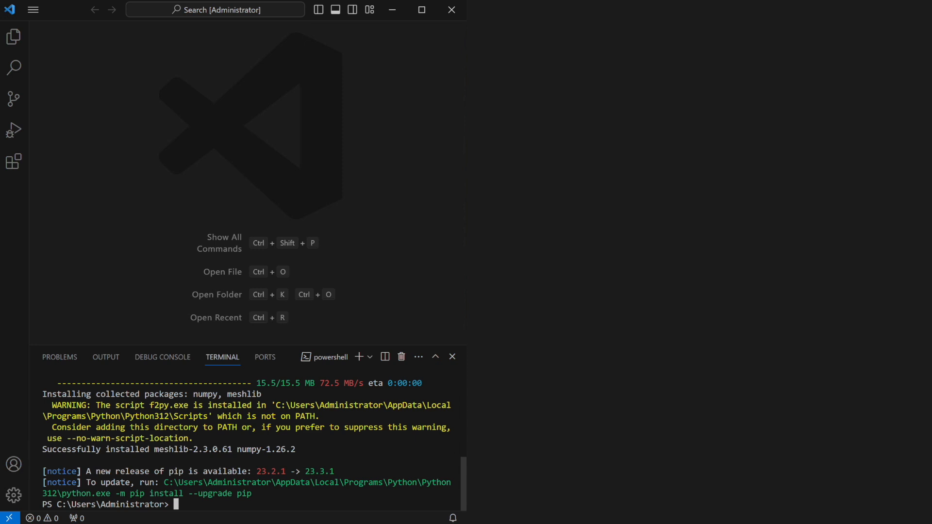
Create a new untitled file and set its language to Python.
{"action": "left_click", "coordinate": [33, 9]}
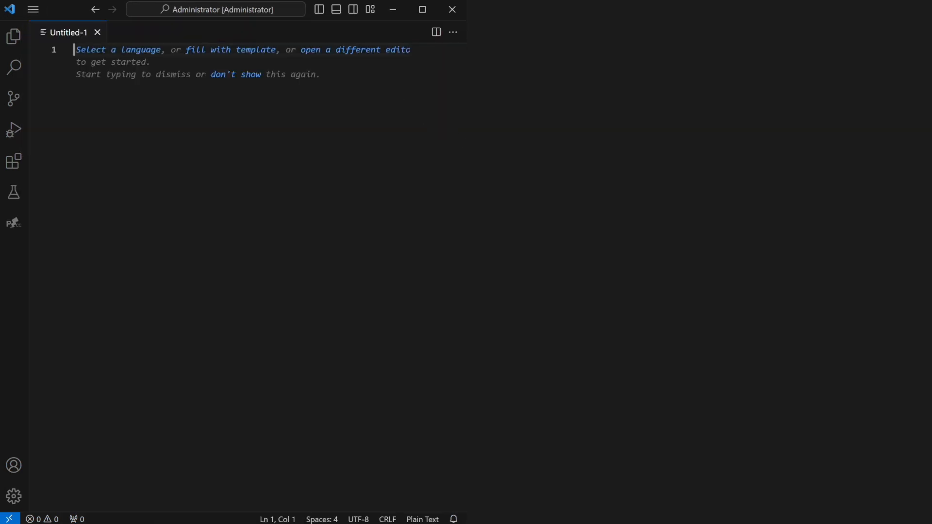
{"action": "type", "text": "py"}
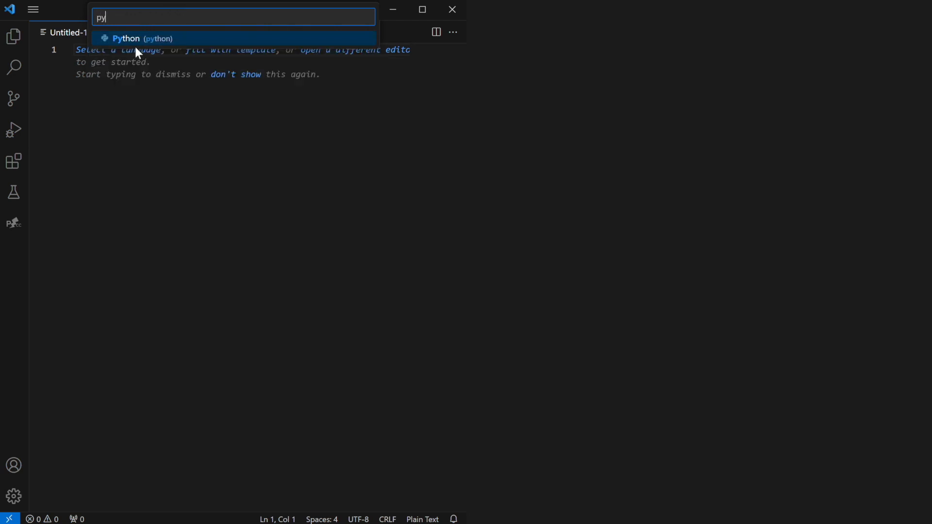
{"action": "left_click", "coordinate": [140, 38]}
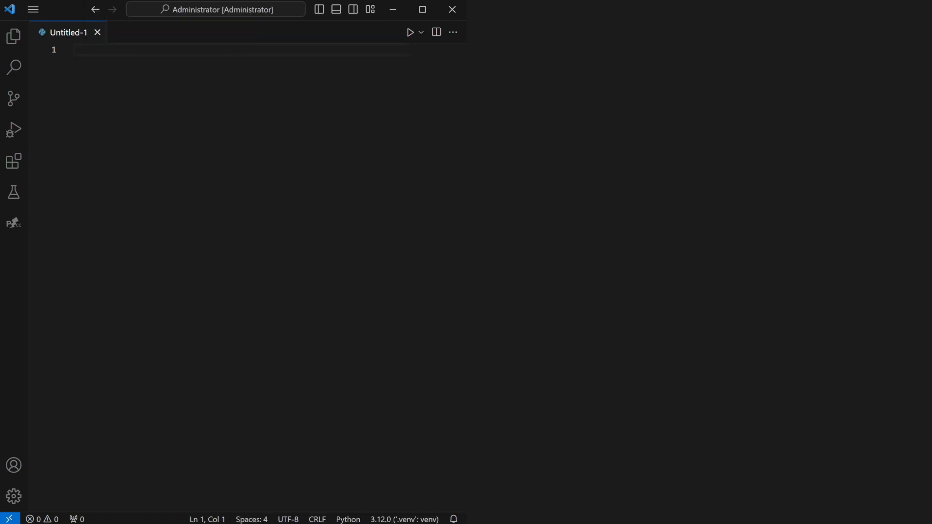
Add the line importing meshlib.mrmeshpy as mr.
{"action": "type", "text": "im"}
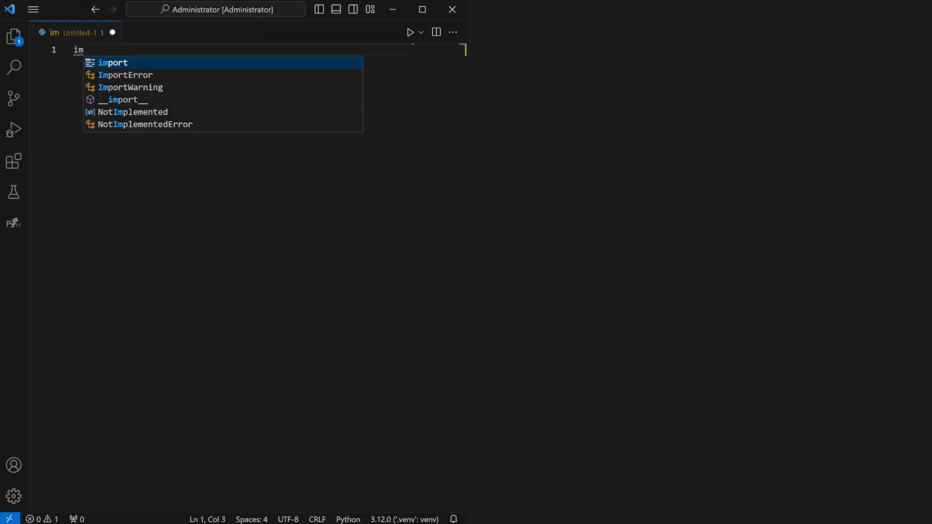
{"action": "type", "text": "port meshlib.mrmeshpy as"}
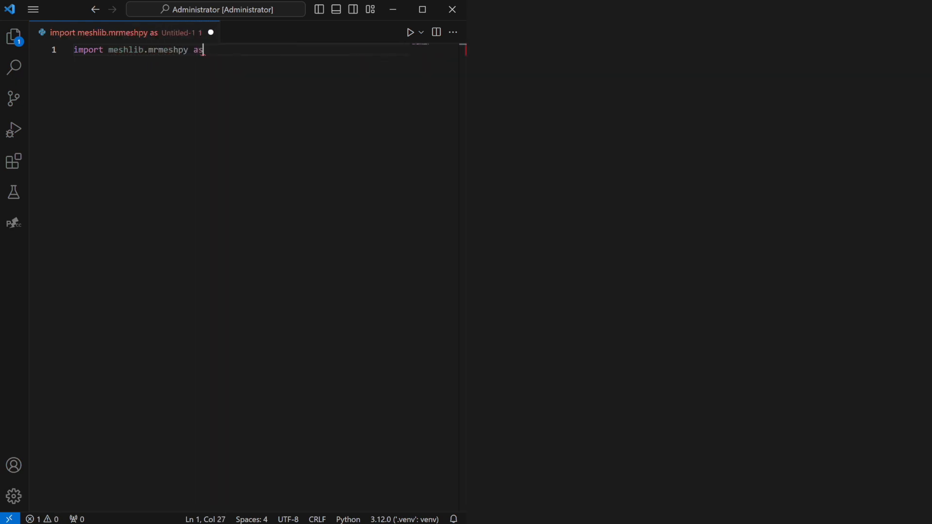
{"action": "type", "text": "mr"}
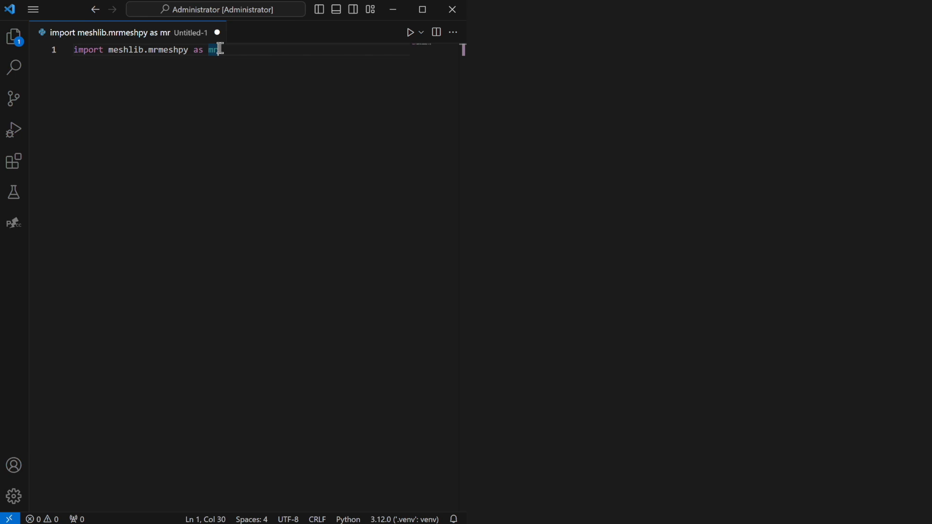
{"action": "key", "text": "Return"}
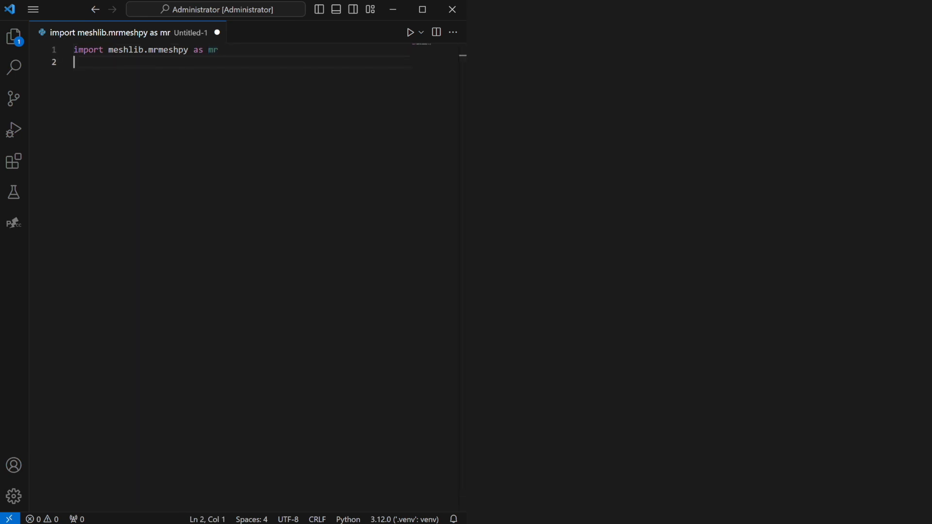
Add sparams = mr.SphereParams() and smallSphere = mr.makeSphere(sparams).
{"action": "type", "text": "sparams = mr.SphereParams("}
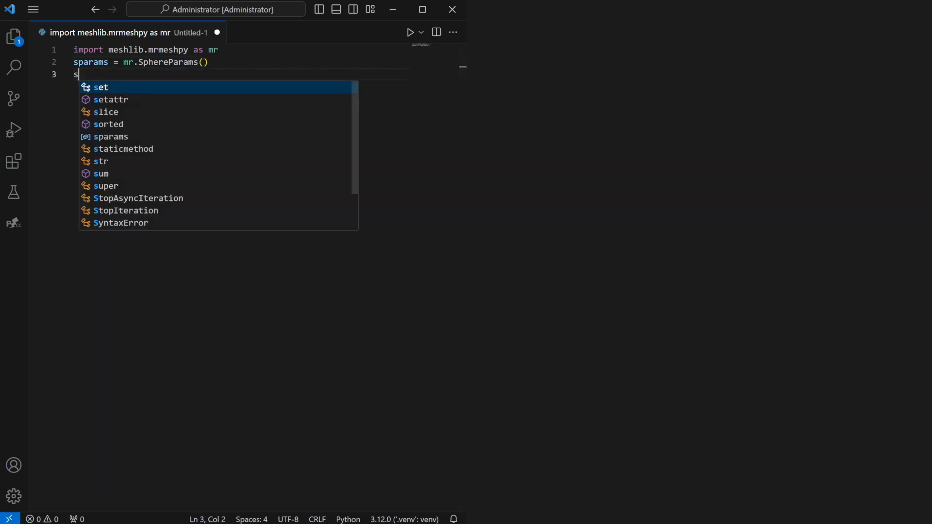
{"action": "type", "text": "mallSphere = mr."}
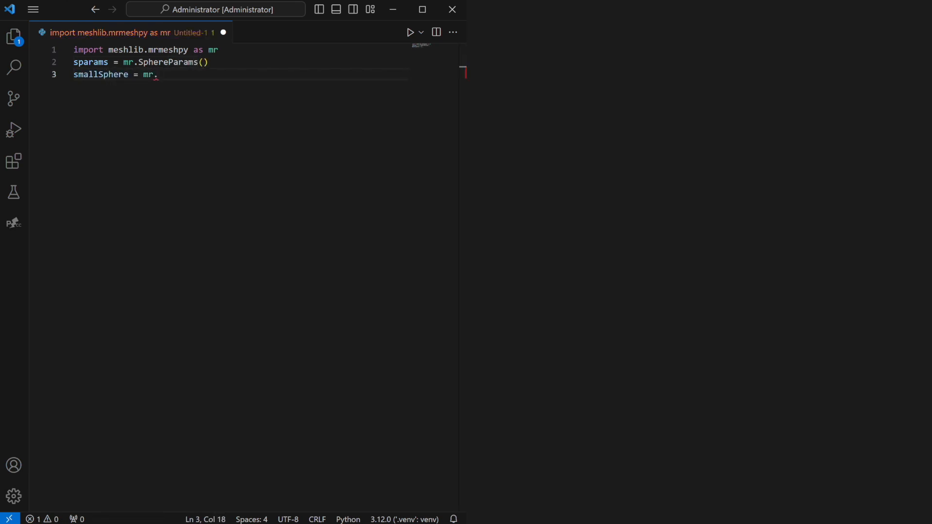
{"action": "type", "text": "makeSphere(sparams"}
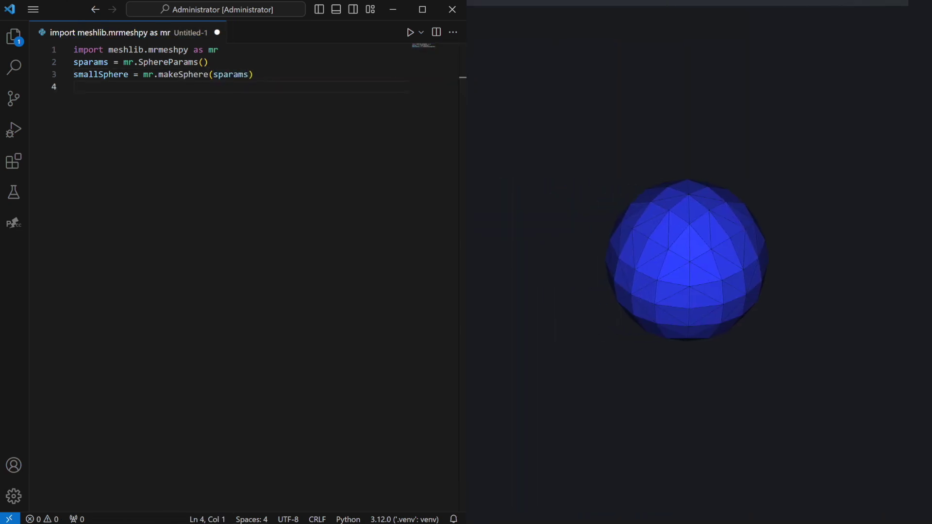
Set sparams.numMeshVertices = 400 and sparams.radius = 2, then build bigSphere with mr.makeSphere(sparams).
{"action": "type", "text": "sparams.r"}
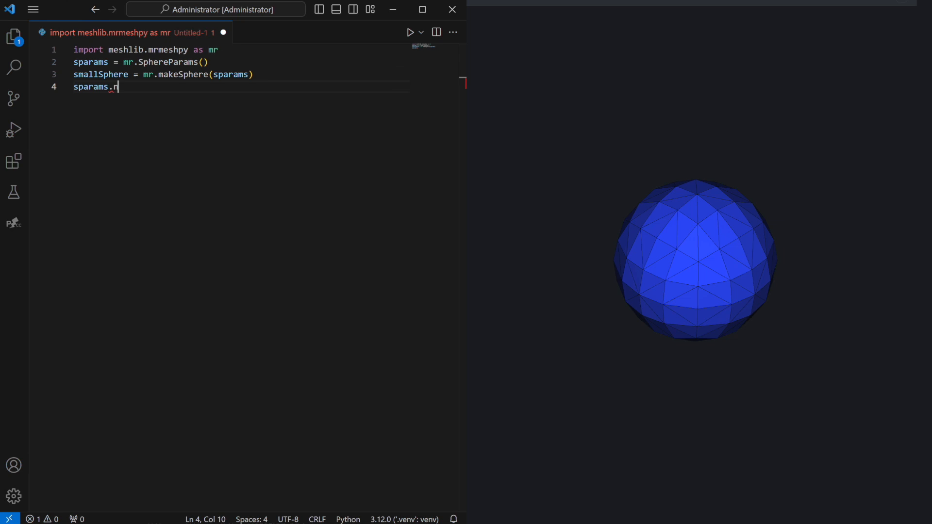
{"action": "type", "text": "umMeshVertices ="}
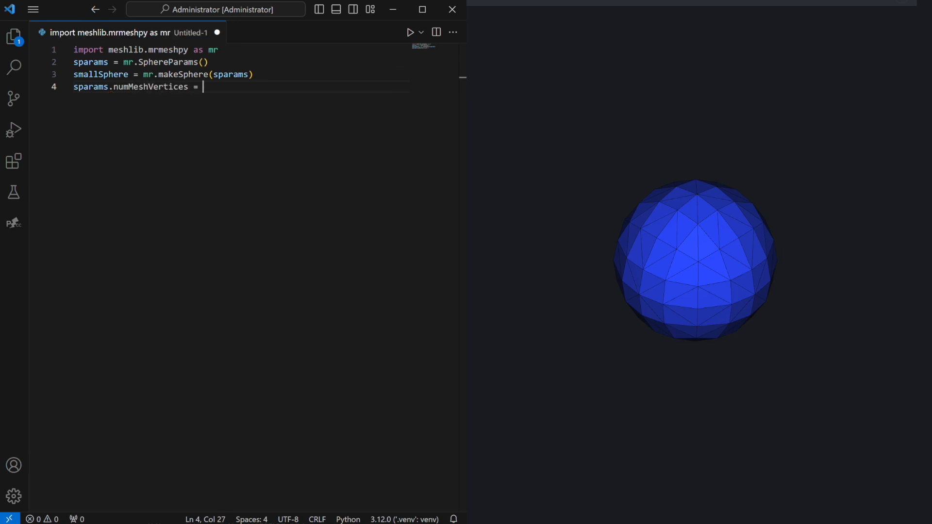
{"action": "type", "text": "400"}
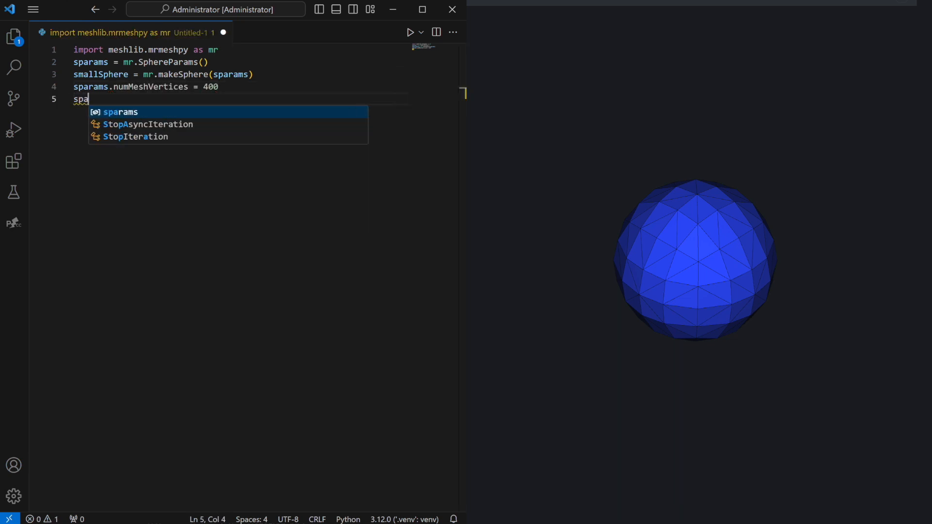
{"action": "type", "text": "rams.radius"}
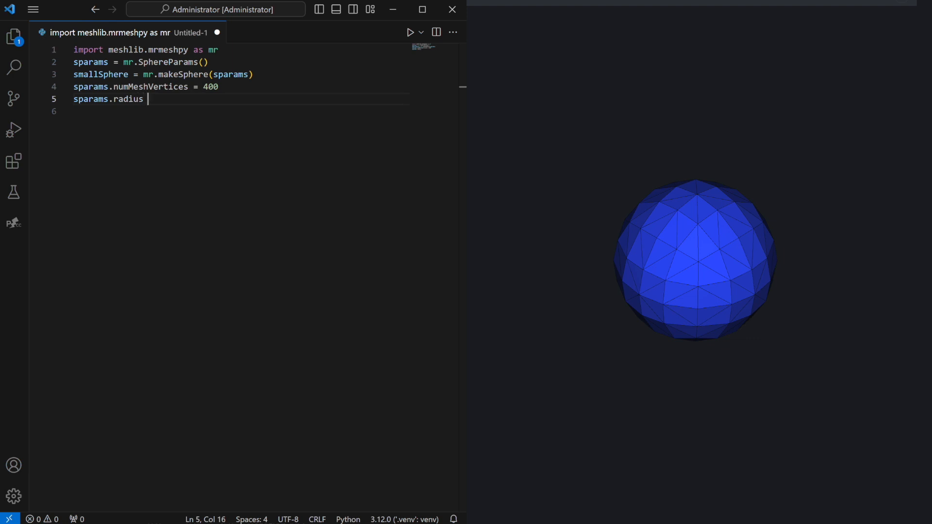
{"action": "type", "text": "= 2"}
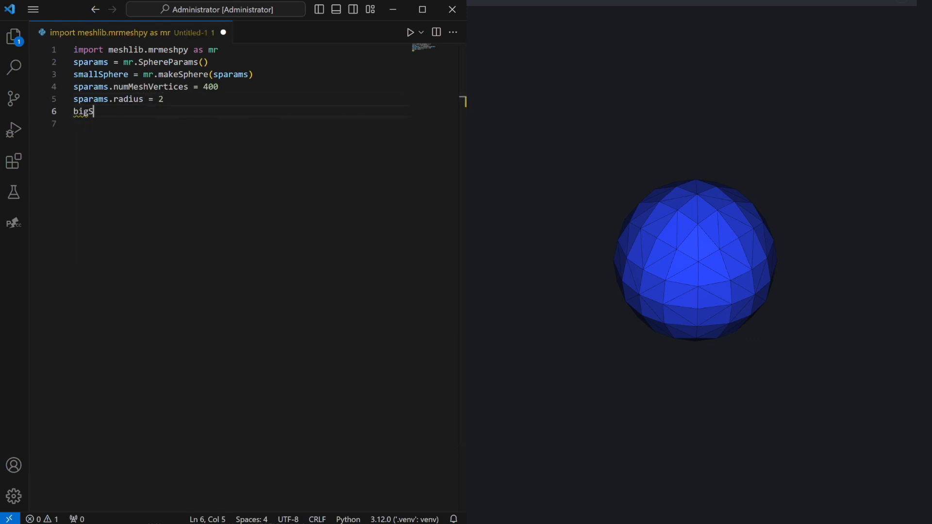
{"action": "type", "text": "phere = mr.makeSphere(sparams"}
{"action": "left_click", "coordinate": [264, 124]}
{"action": "type", "text": "tran"}
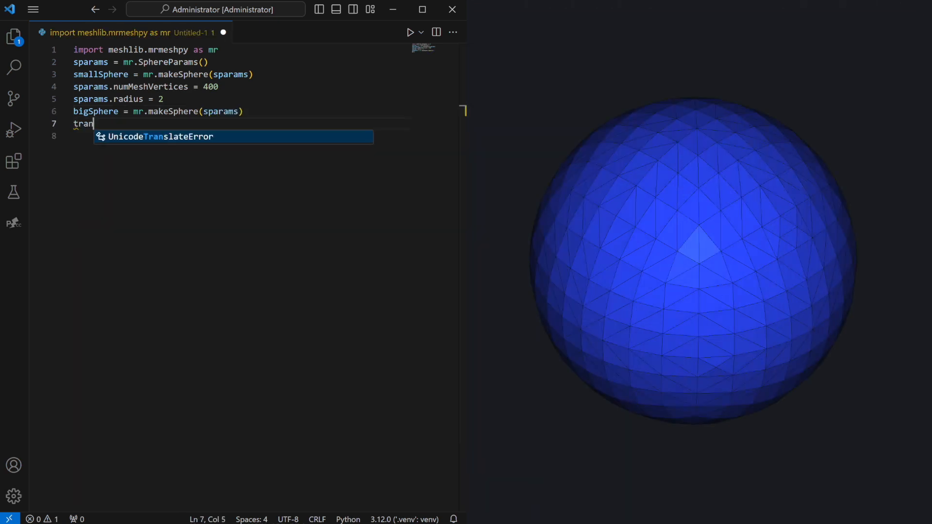
Define transVector = mr.Vector3f() with transVector.z = 2.
{"action": "type", "text": "sVector = mr.Vector3f()"}
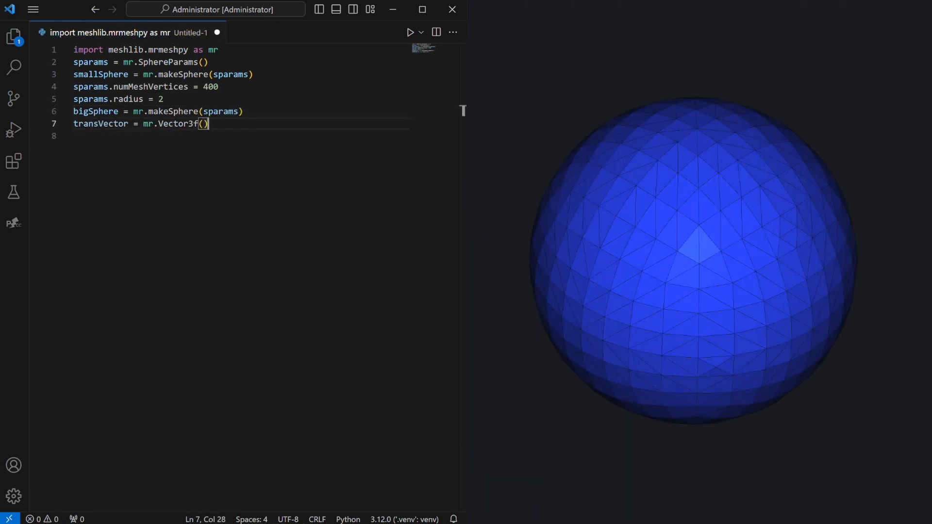
{"action": "type", "text": "trans"}
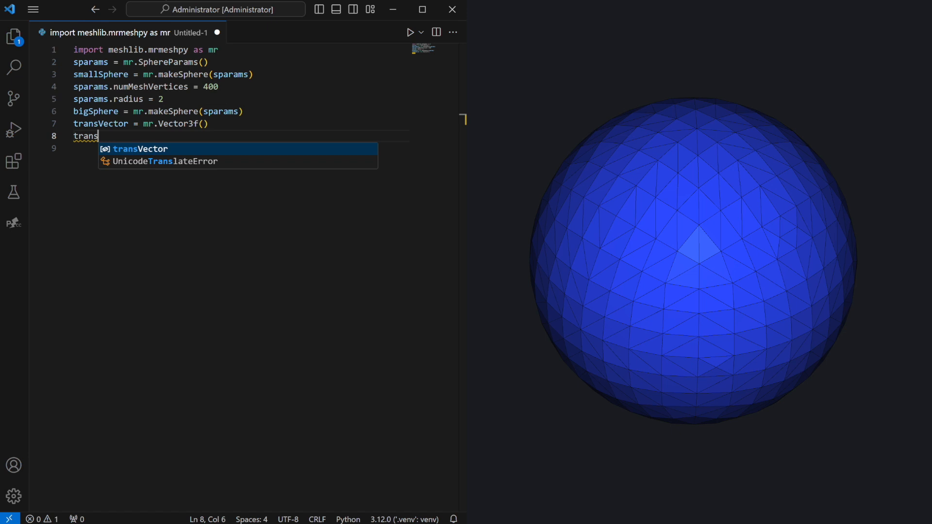
{"action": "type", "text": "Vector.z = 2"}
{"action": "left_click", "coordinate": [240, 147]}
{"action": "type", "text": "d"}
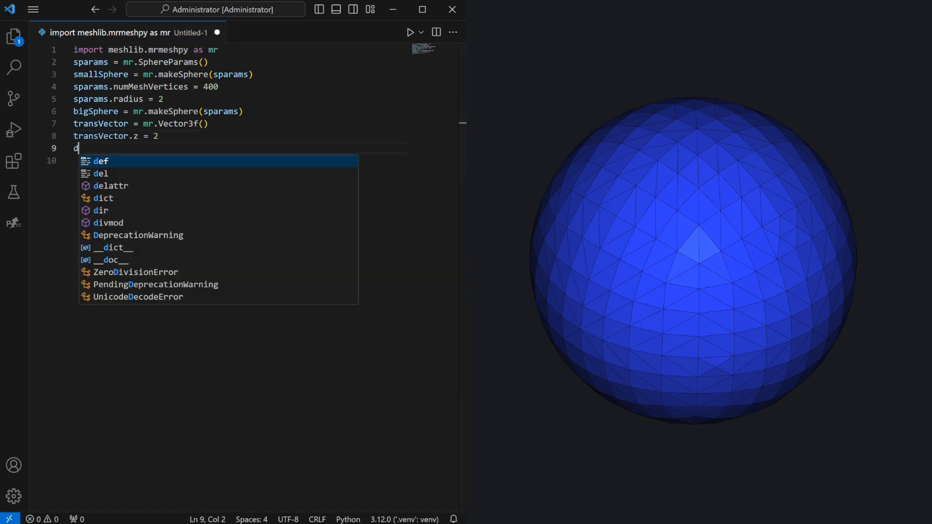
Build diffXf = mr.AffineXf3f.translation(transVector) and begin the smallSphere transform line.
{"action": "type", "text": "iffXf = m"}
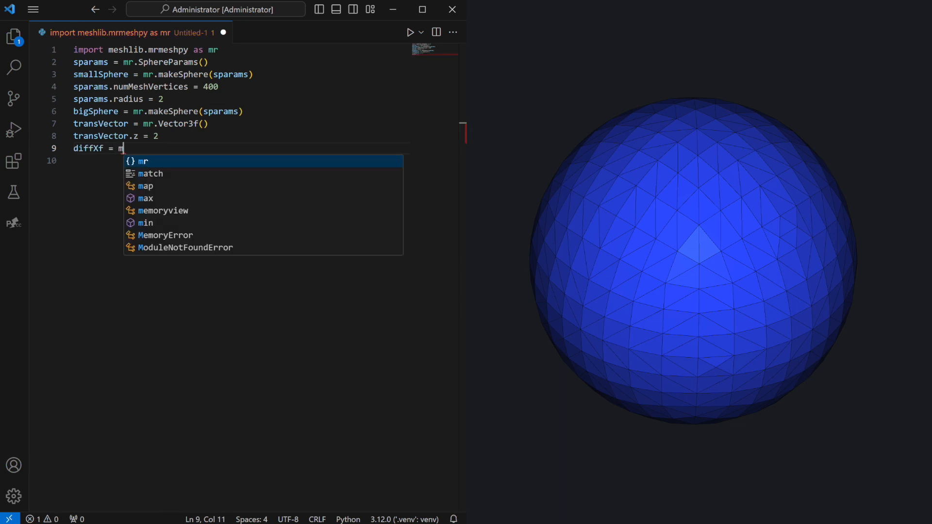
{"action": "type", "text": "r.AffineXf3f.translati"}
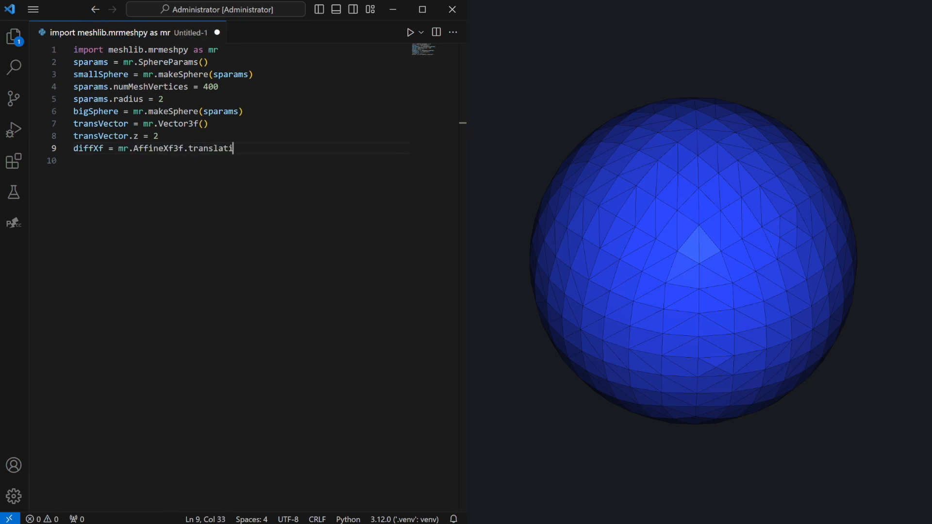
{"action": "type", "text": "on(transVector)"}
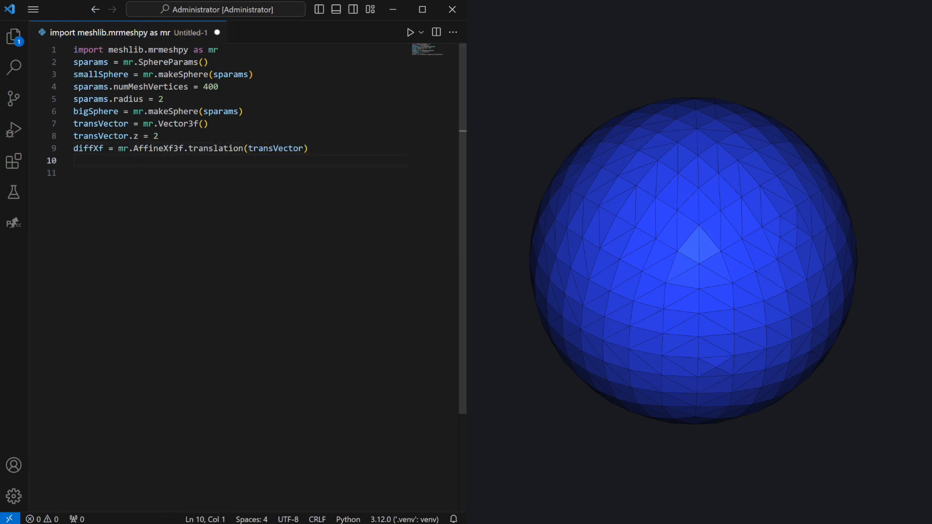
{"action": "type", "text": "smallSphere.transform(diffXf"}
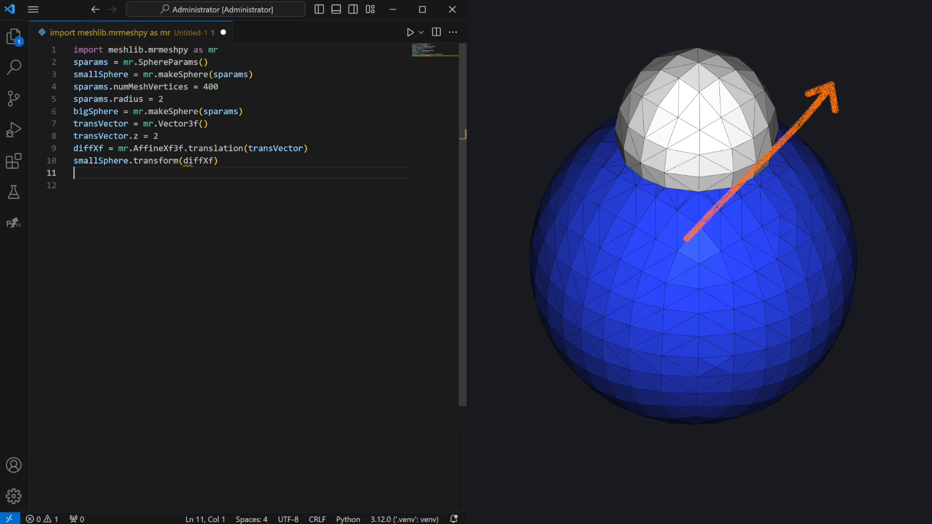
Add diff = mr.boolean(bigSphere, smallSphere, mr.BooleanOperation.DifferenceAB).
{"action": "type", "text": "diff ="}
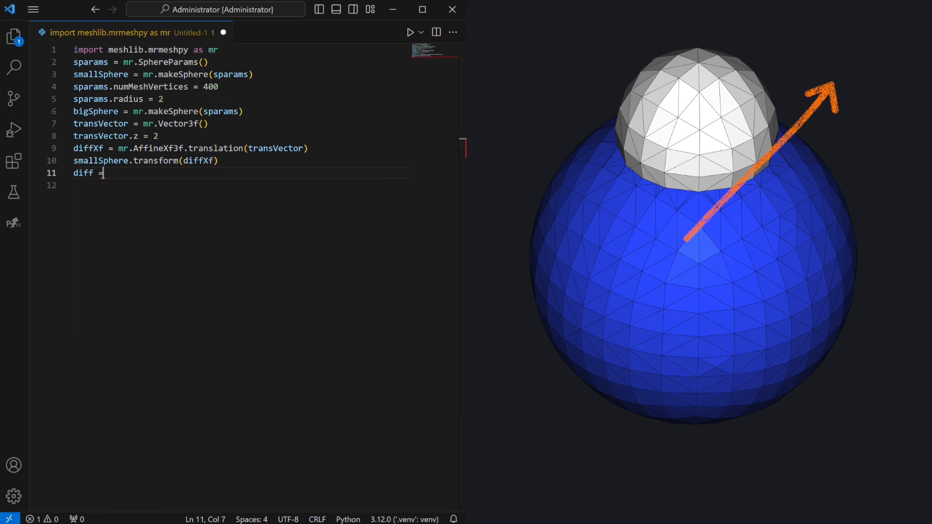
{"action": "type", "text": "mr.boolean(bigSphere, smallSphere)"}
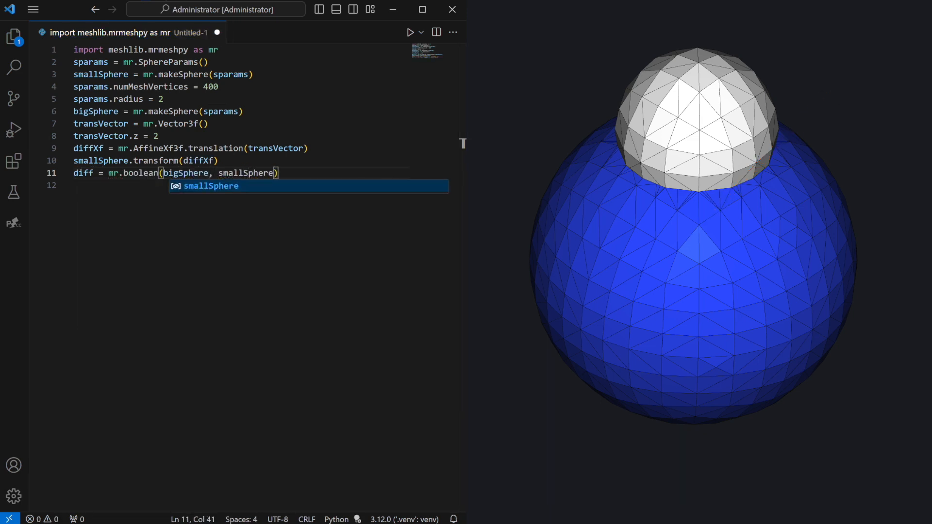
{"action": "type", "text": ", mr.BooleanOperation.Difference"}
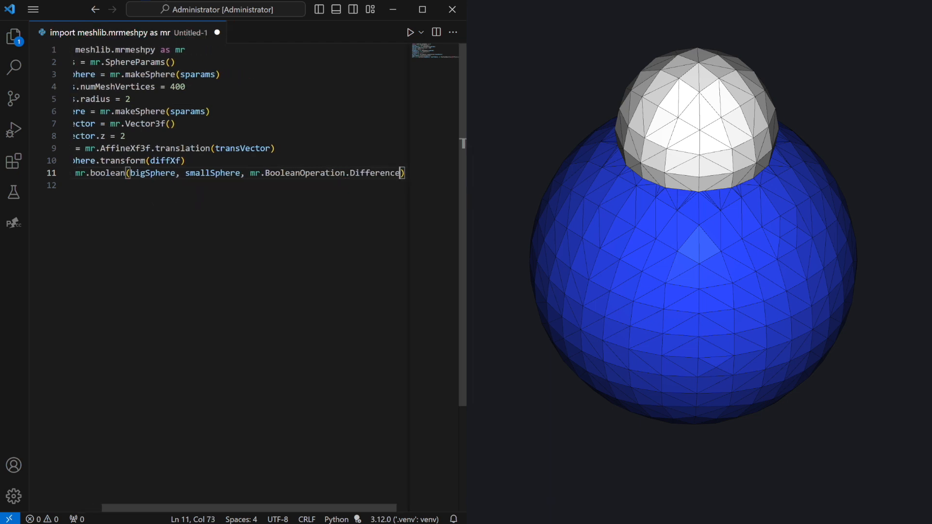
{"action": "type", "text": "AB"}
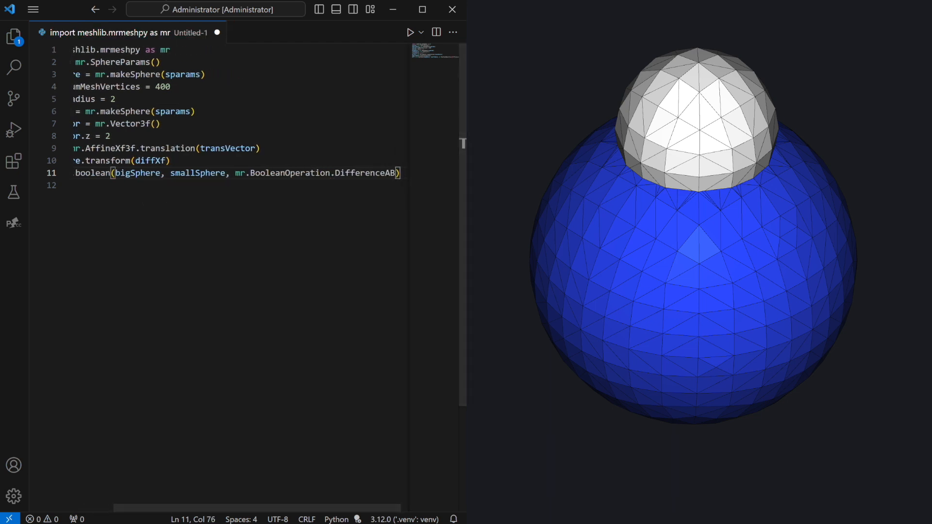
Save diff.mesh with mr.saveMesh to C:\Users\Administrator\Documents\Demo\diffSpheres.stl.
{"action": "type", "text": "mr.saveMes"}
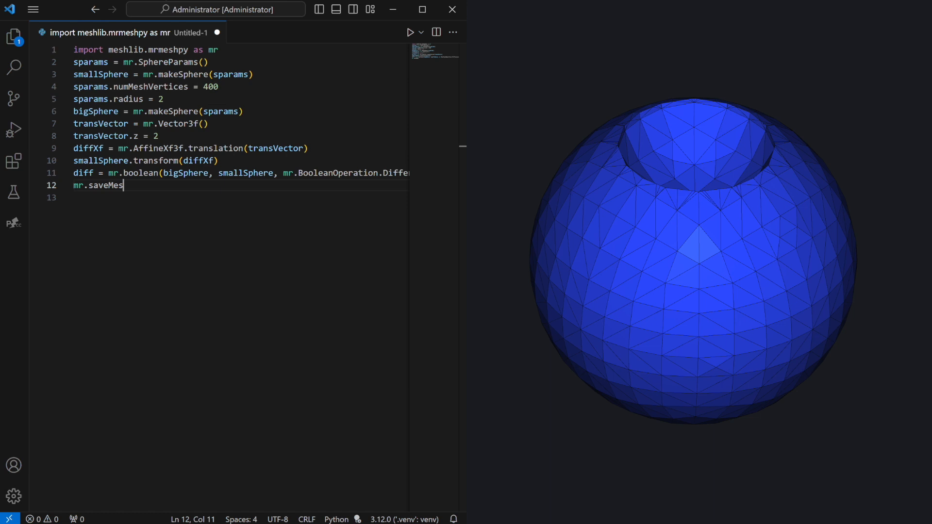
{"action": "type", "text": "h(diff.mesh, mr.Path()"}
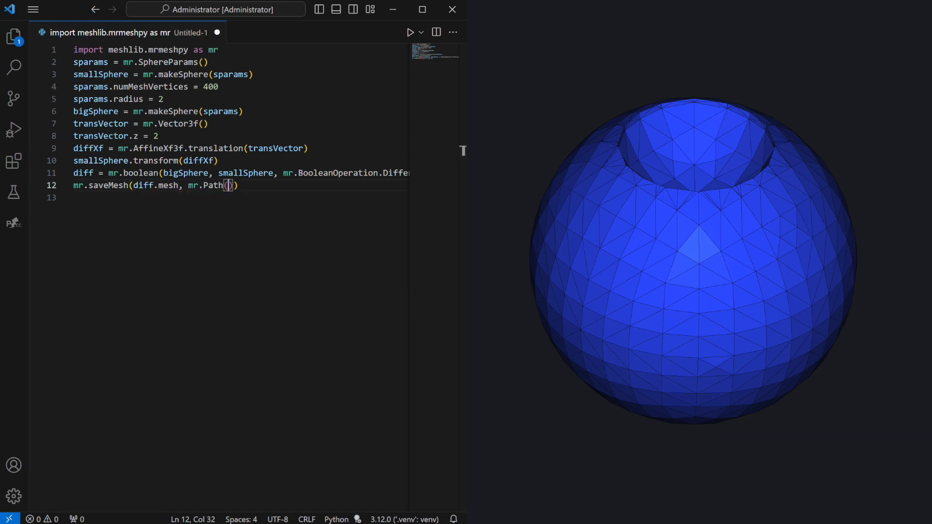
{"action": "type", "text": "\"C:\\\\Users\\\\Administrator\\\\Documents\\\\Demo\\\\diffSpheres.stl\""}
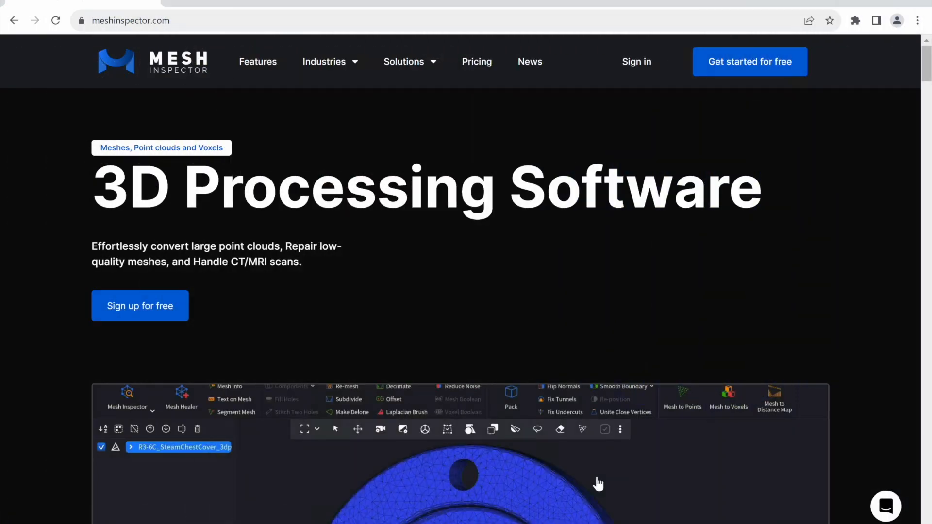
{"action": "mouse_move", "coordinate": [638, 78]}
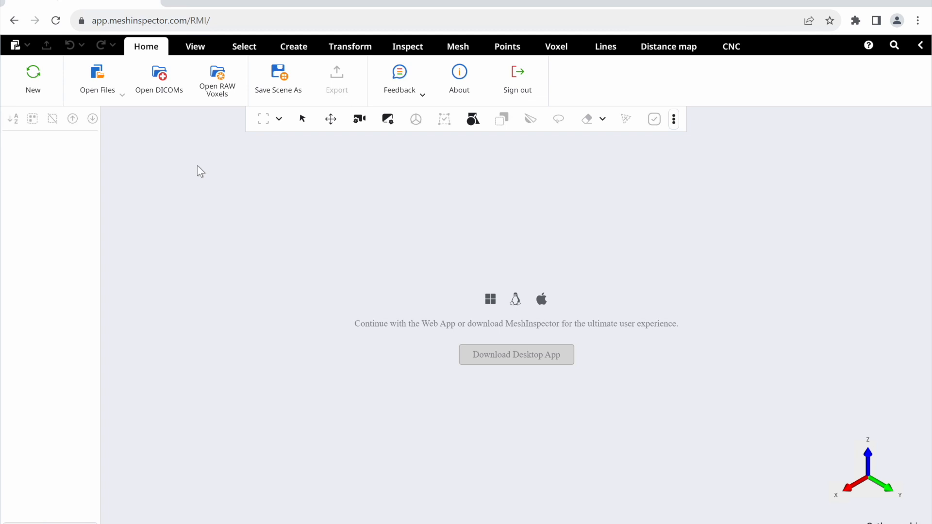
Use Open Files and Browse to pick the saved diffSpheres.stl for loading.
{"action": "left_click", "coordinate": [97, 80]}
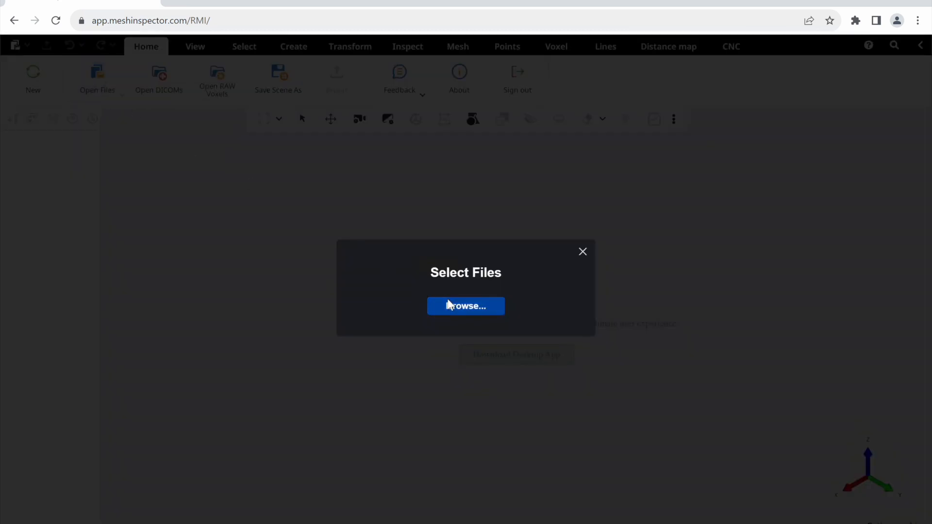
{"action": "left_click", "coordinate": [466, 306]}
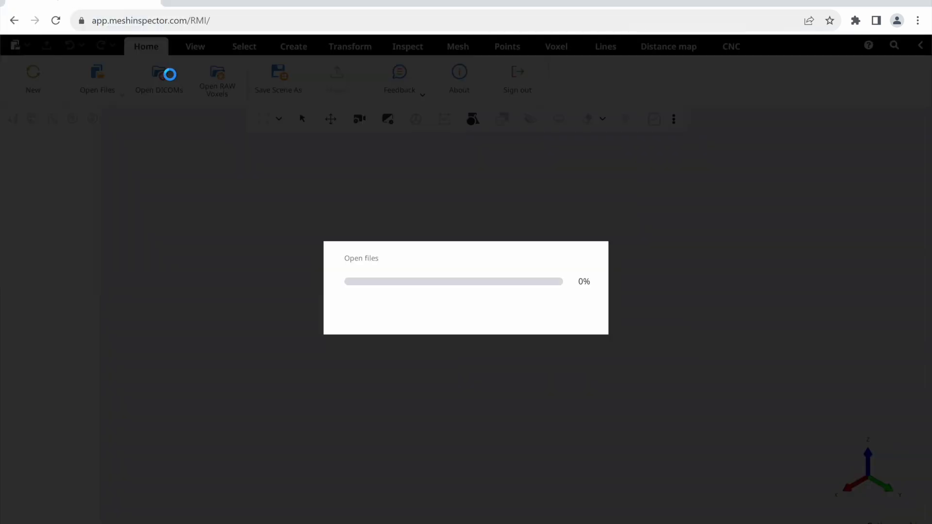